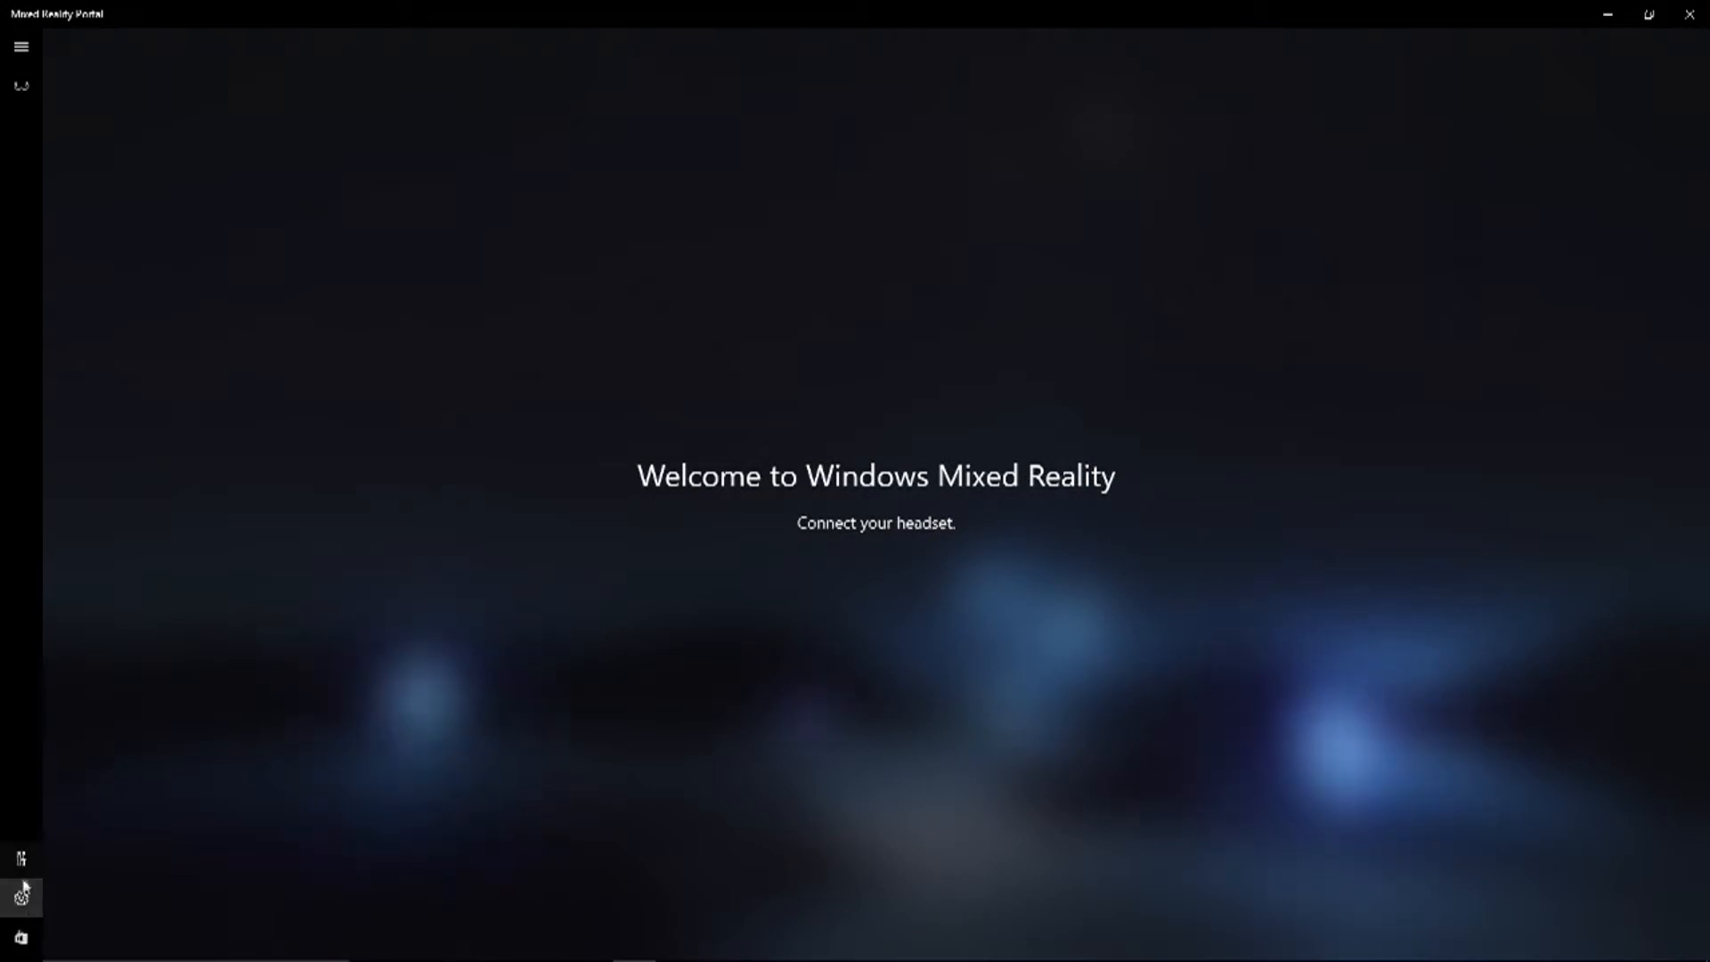
Step: Open the Simulation settings and switch headset simulation On with Controller 1 enabled
{"action": "left_click", "coordinate": [21, 895]}
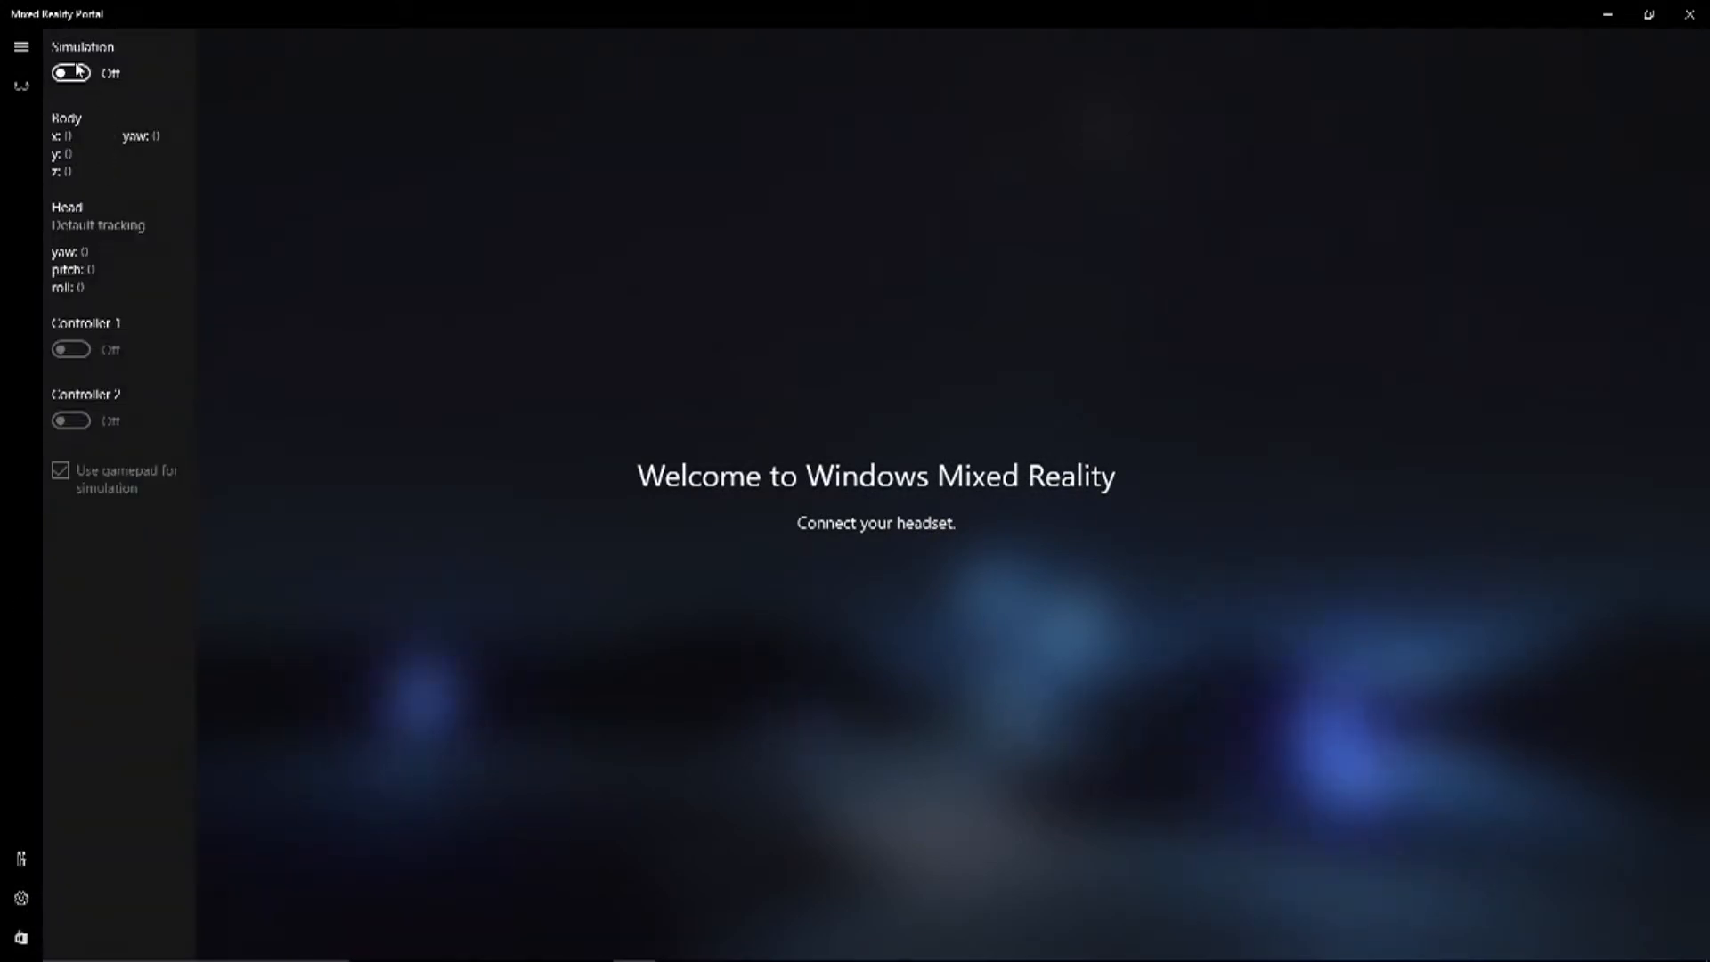
{"action": "left_click", "coordinate": [69, 73]}
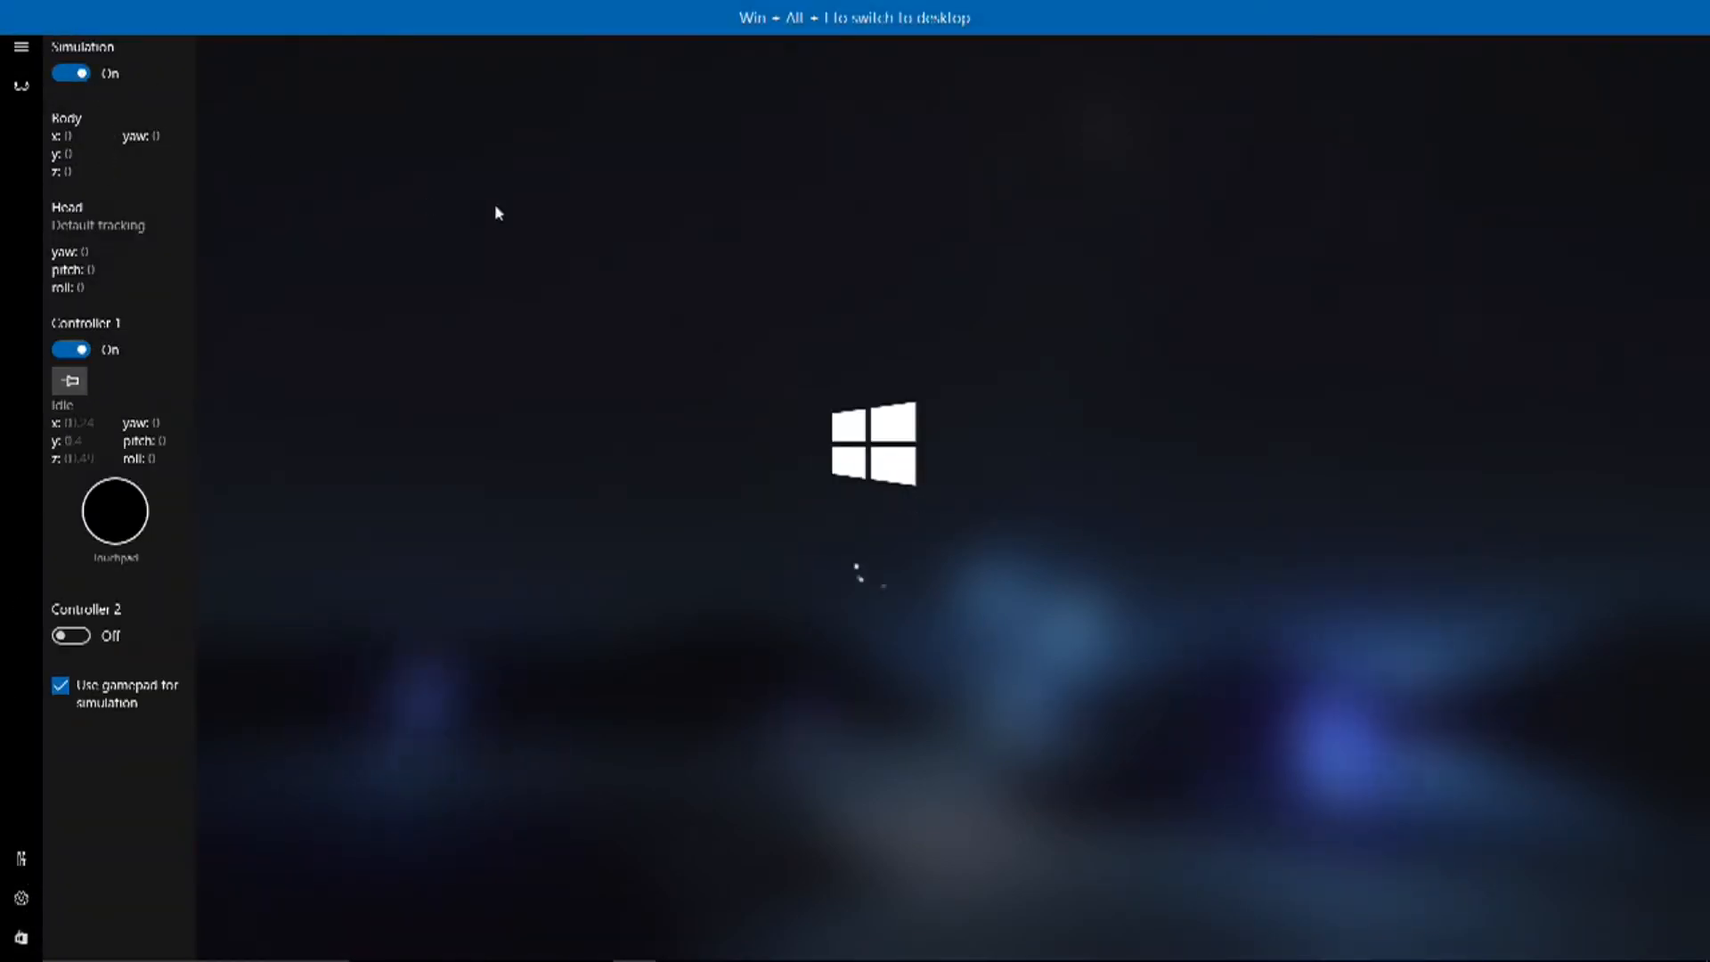